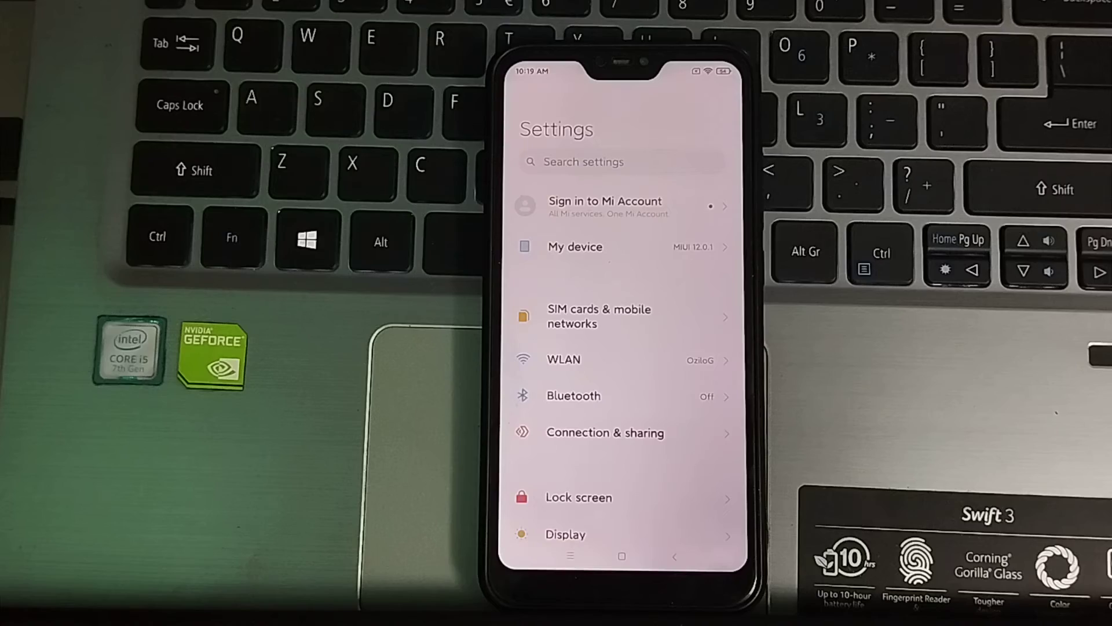
Step: Scroll the Settings list down until the Themes entry is visible
scroll("down", 3)
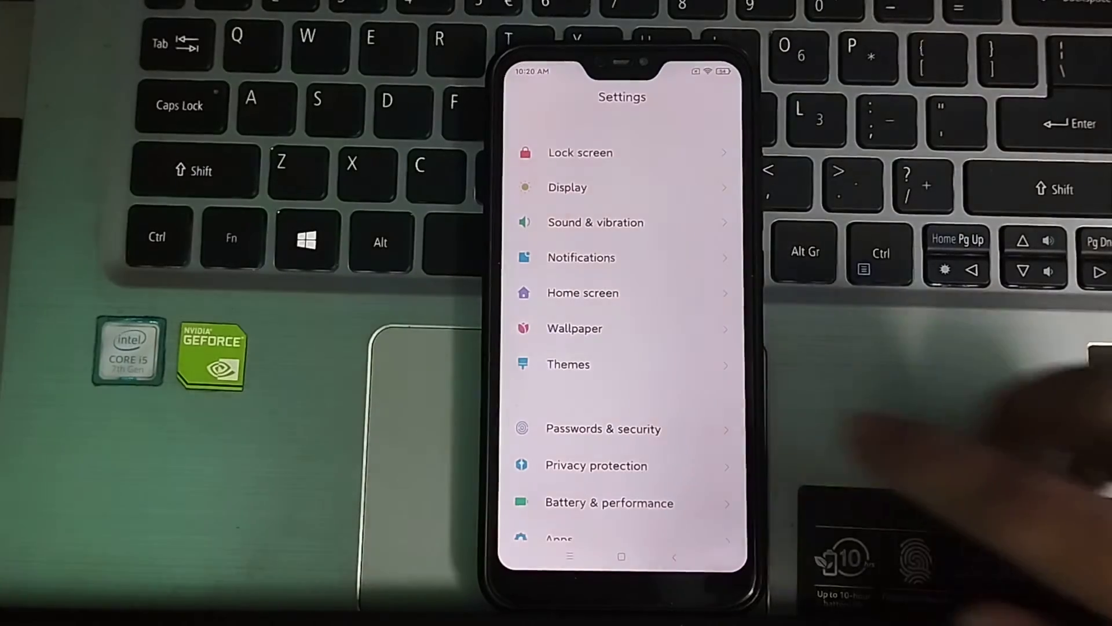
Step: Enter Themes from the Settings list to see the Classic and Limitless themes
left_click(568, 363)
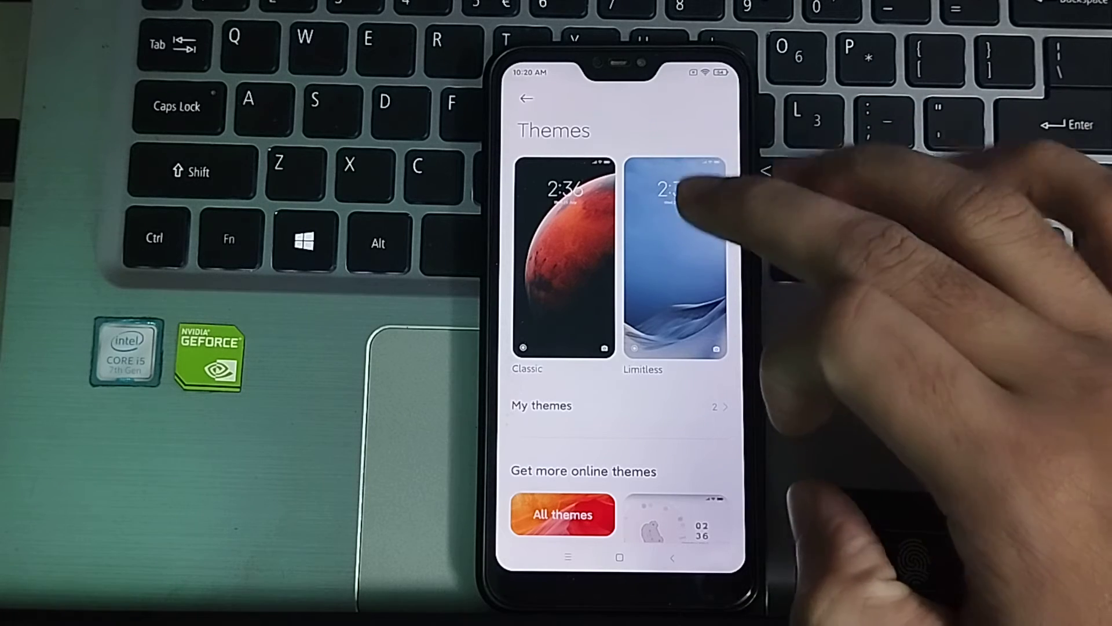
Step: Select the Limitless theme and apply it to the phone
left_click(675, 255)
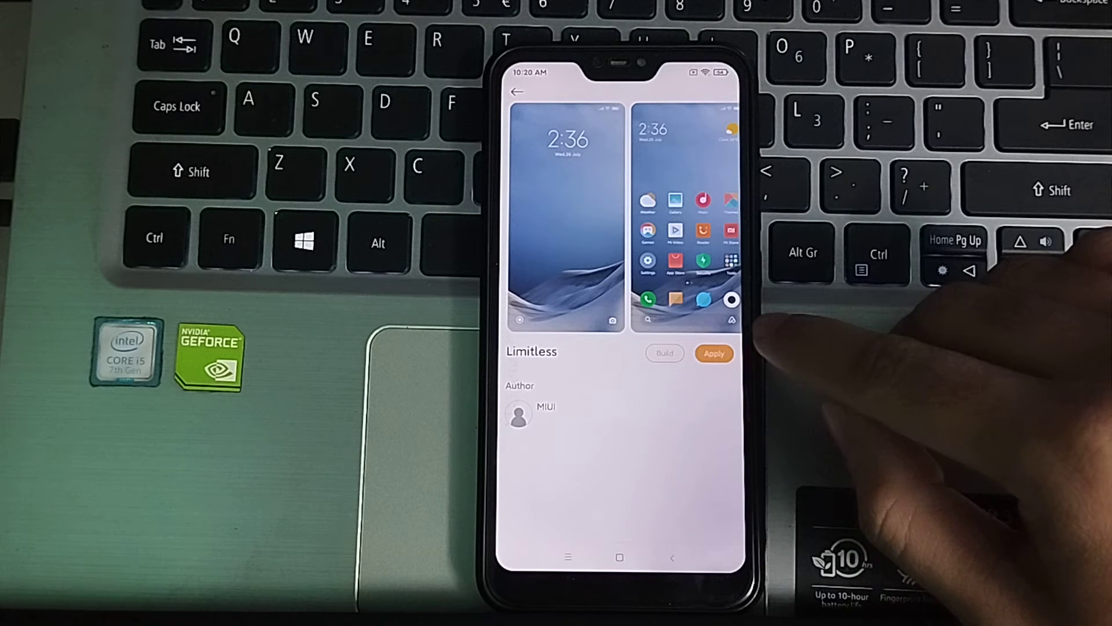
left_click(714, 353)
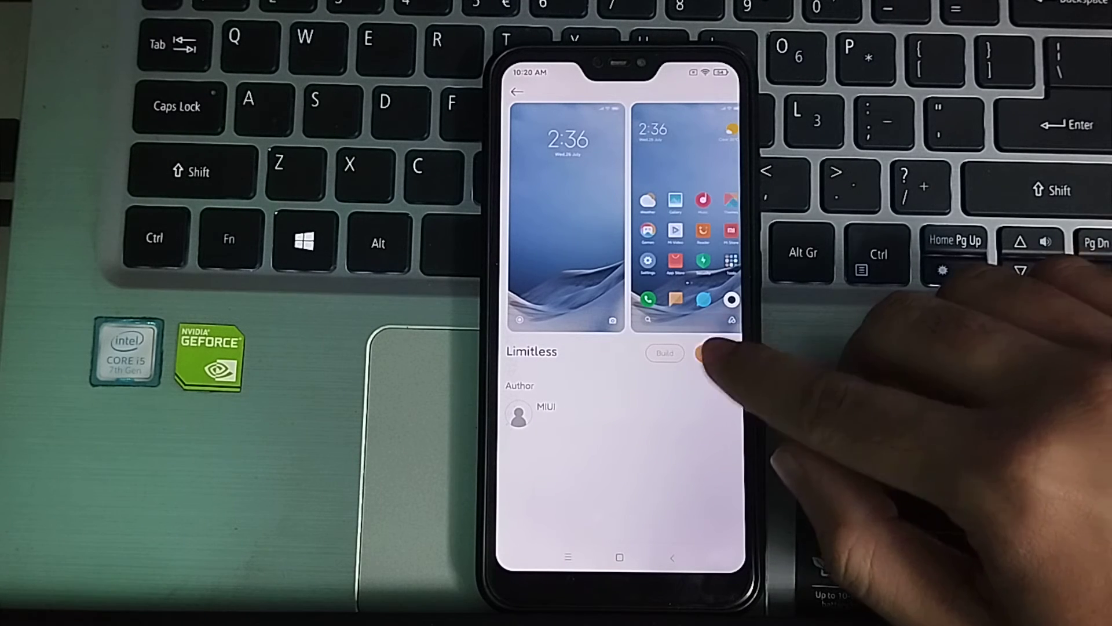